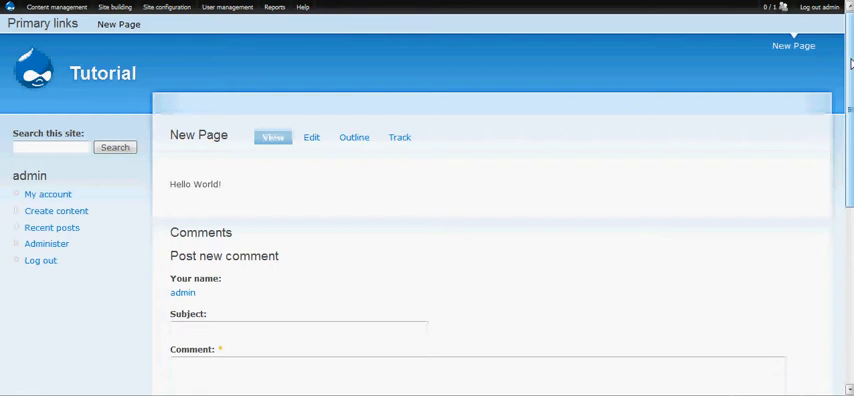
mouse_move(294, 328)
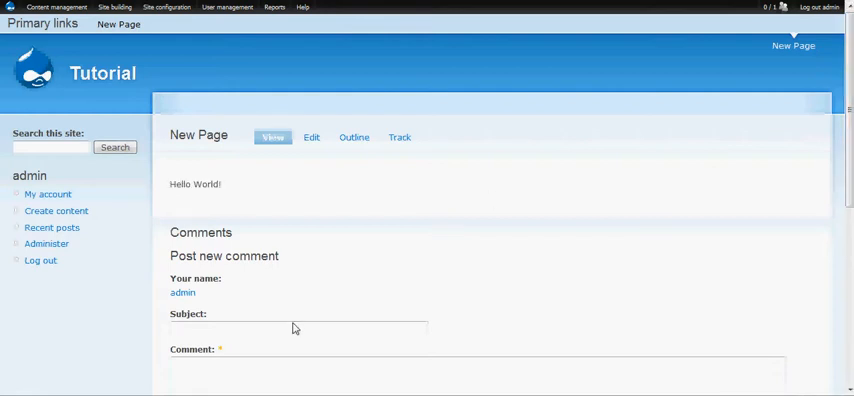
mouse_move(704, 140)
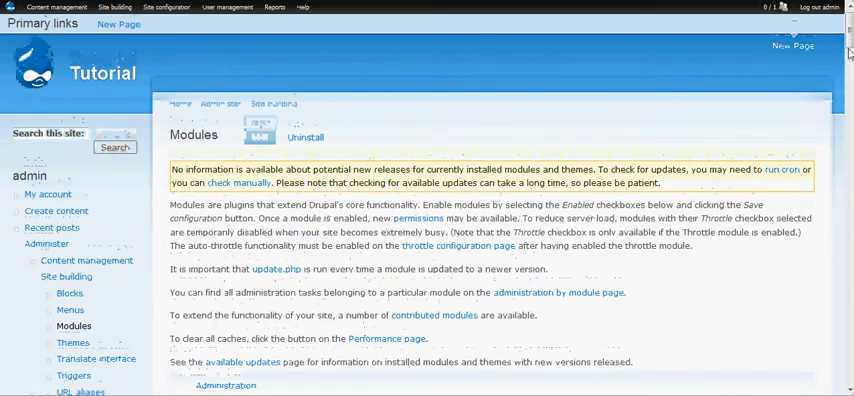
- Scroll the Core - optional module list to confirm the Blog module is enabled
scroll(down, 3)
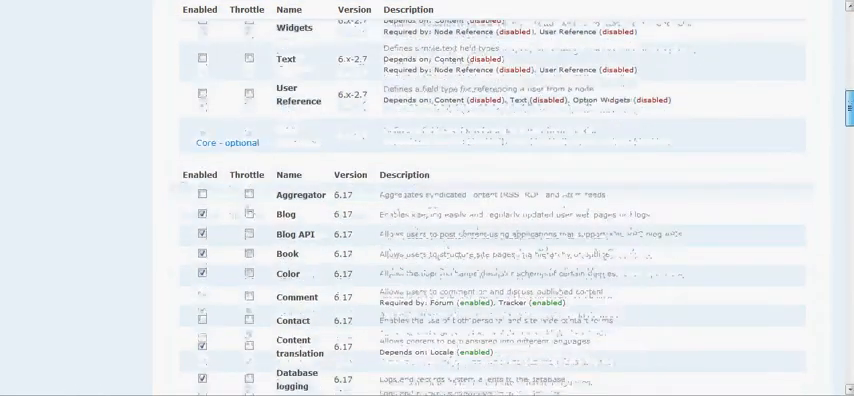
scroll(down, 3)
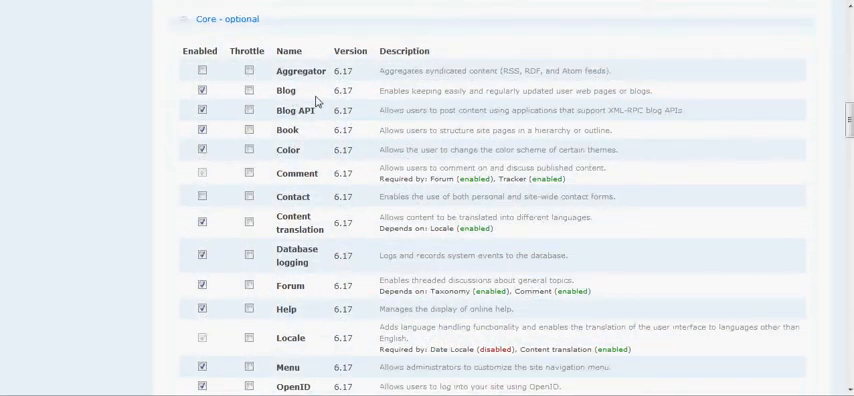
scroll(up, 3)
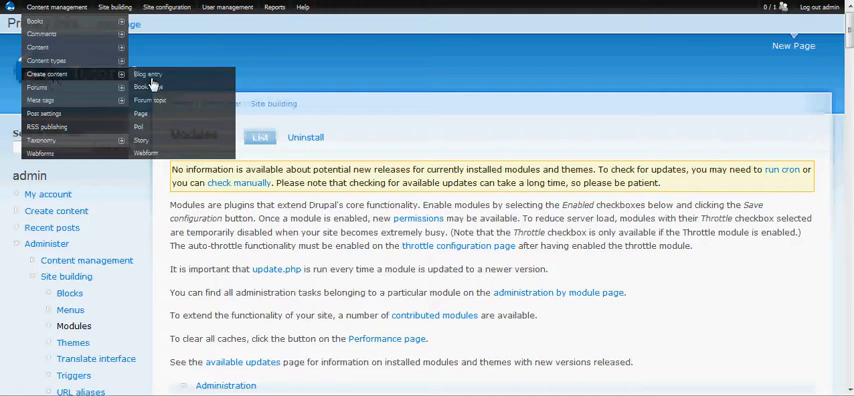
- Start a new Blog entry with the title "You are the"
click(564, 132)
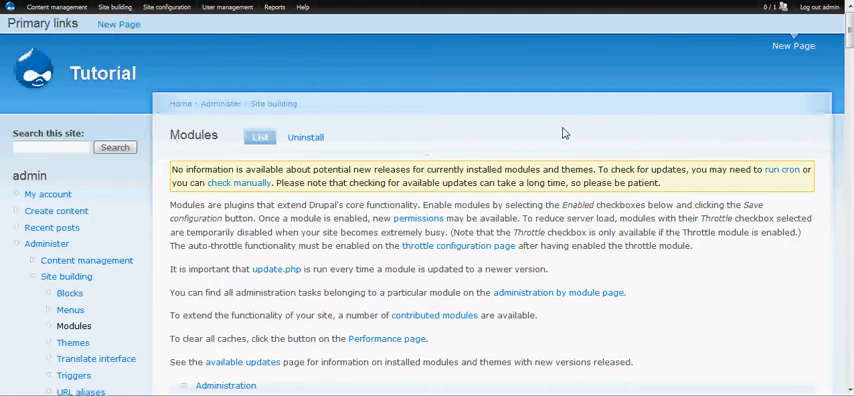
mouse_move(616, 150)
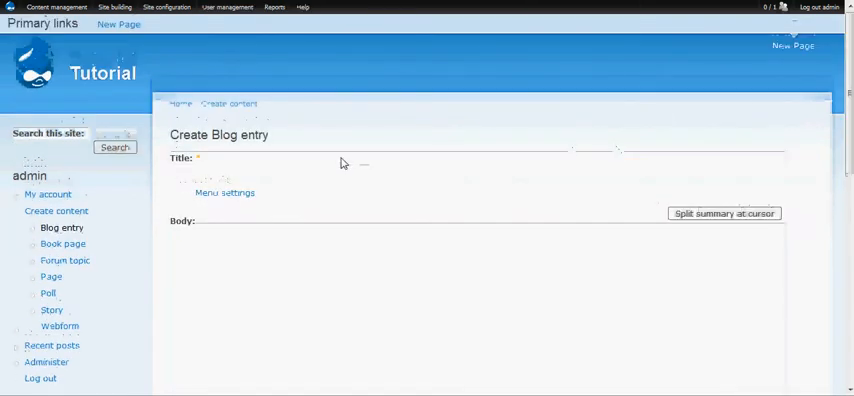
click(440, 168)
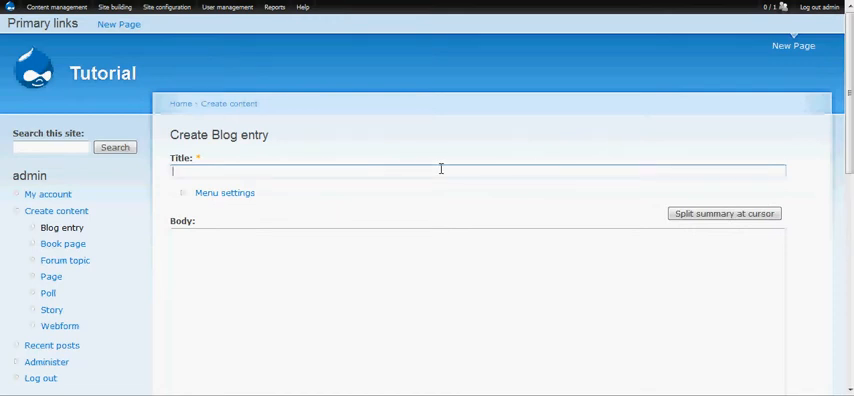
text(You)
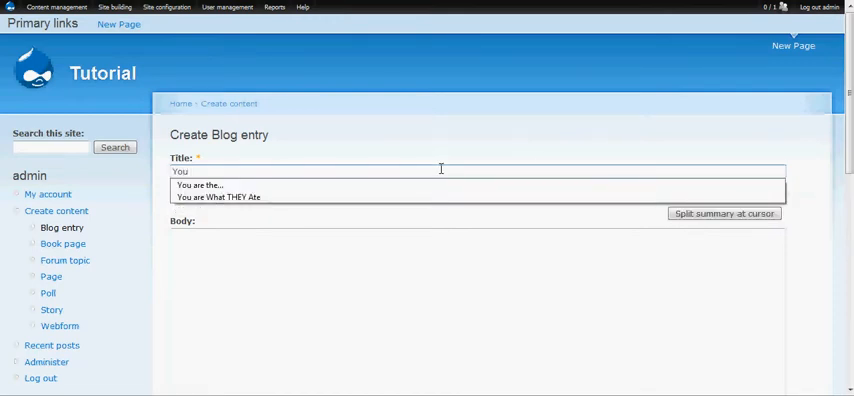
click(200, 184)
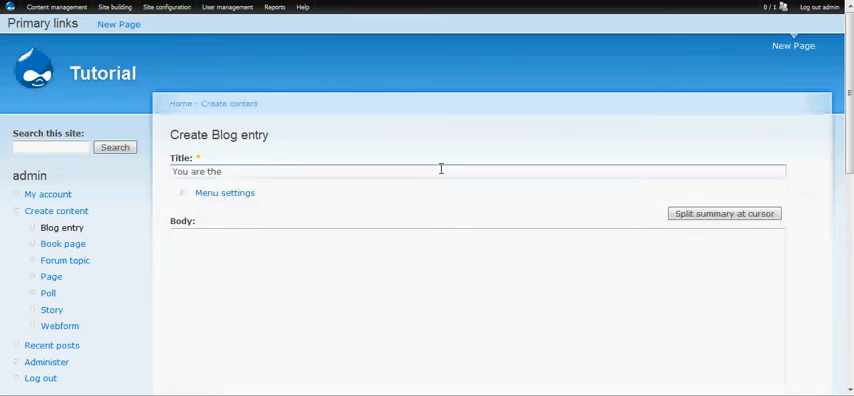
mouse_move(224, 192)
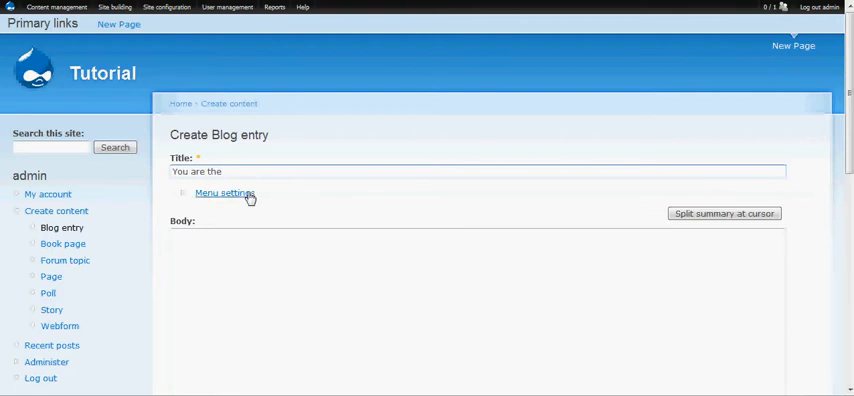
mouse_move(118, 24)
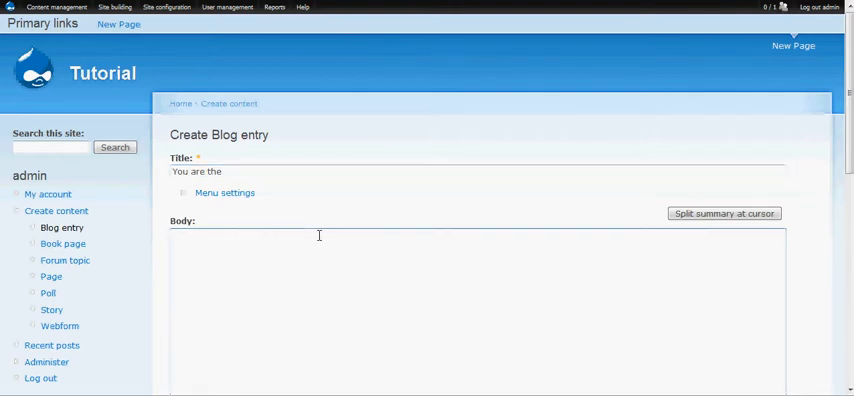
- Fill the body with the text "sunshine of my life"
click(300, 240)
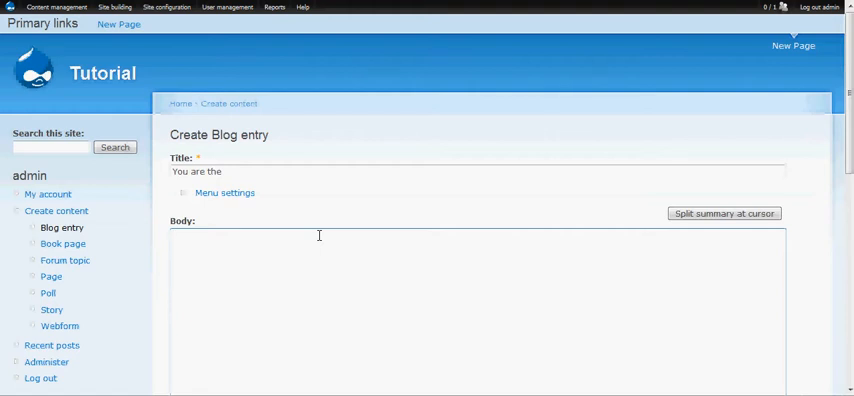
text(sul)
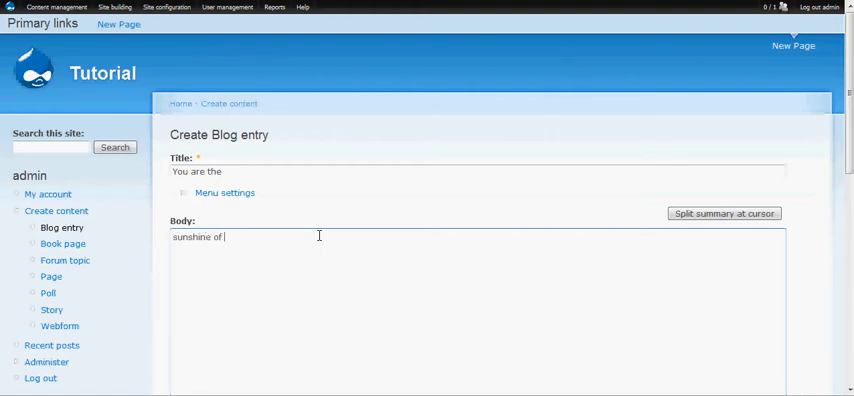
text(my life)
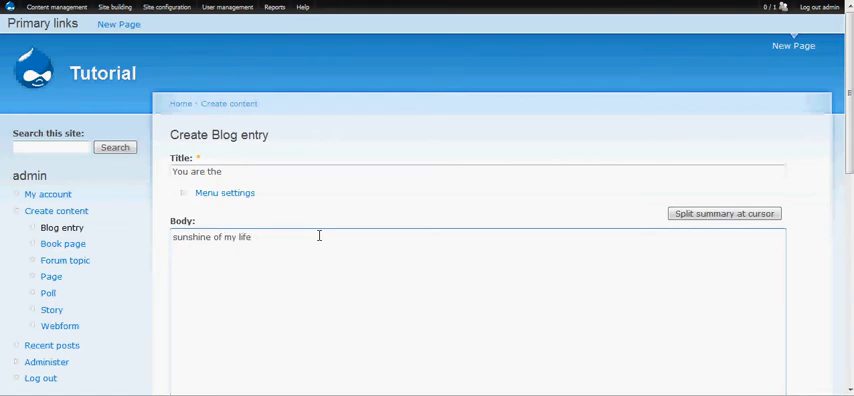
scroll(down, 3)
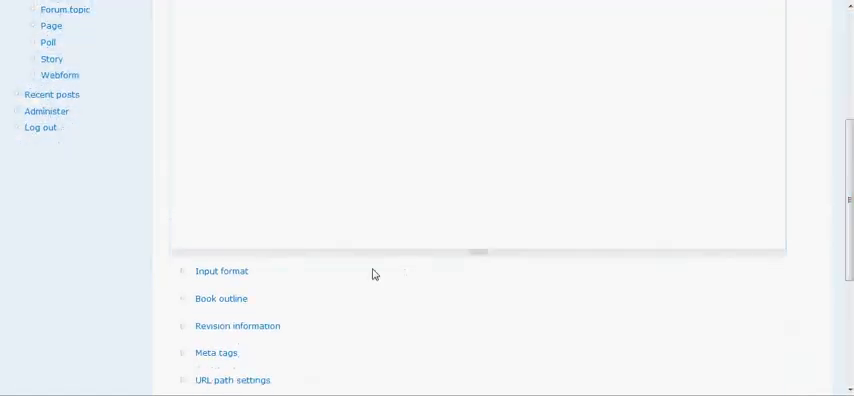
click(220, 272)
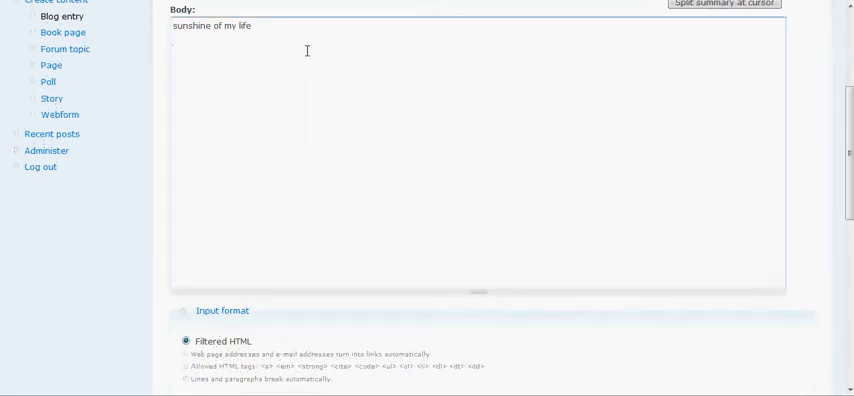
text(http://)
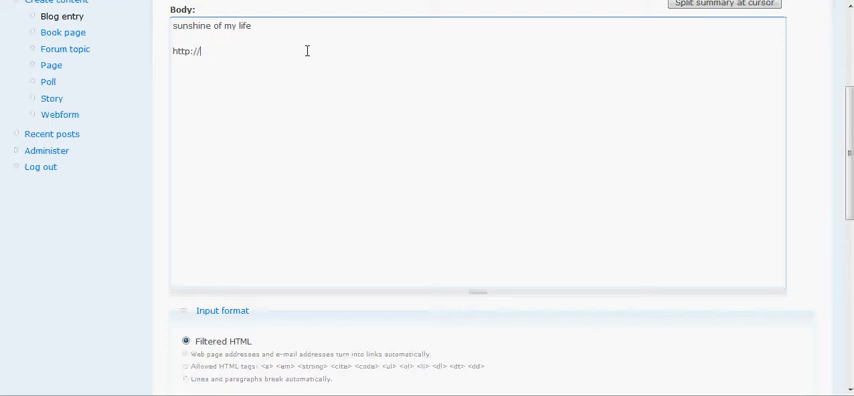
text(www.goog)
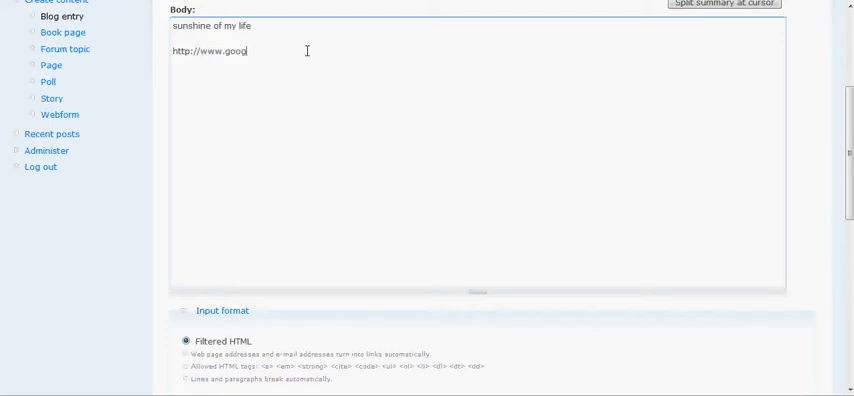
text(le.com)
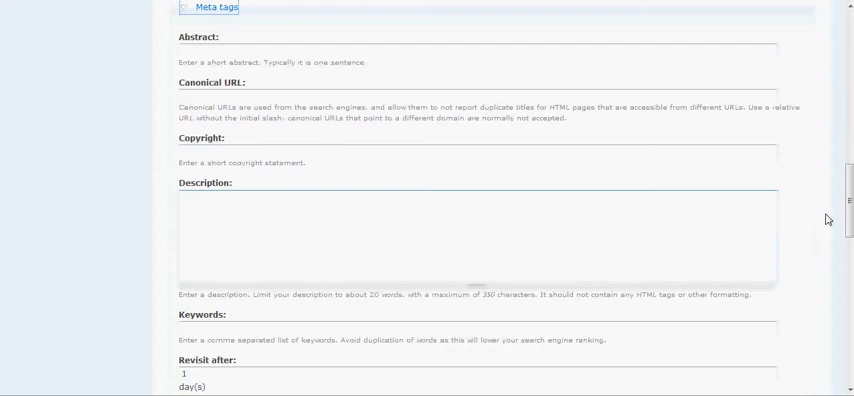
mouse_move(212, 8)
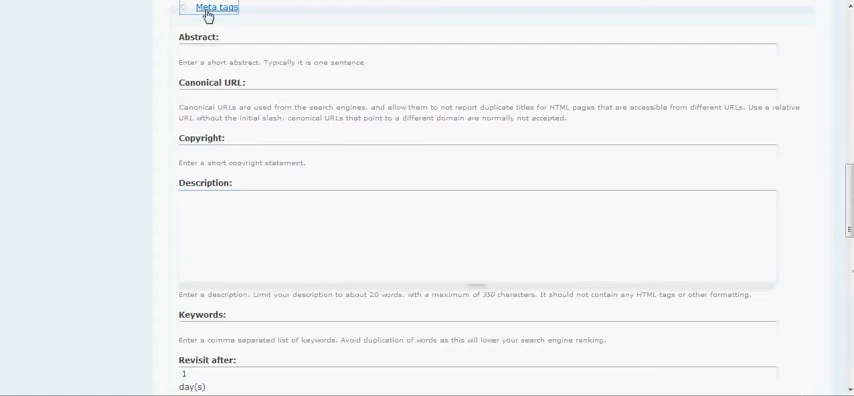
- Give the entry the URL alias you-are-the and keep Comment settings on Read/Write
click(214, 8)
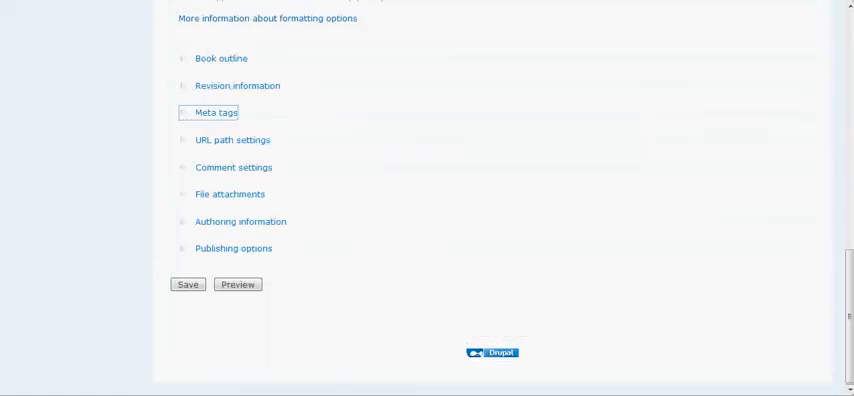
mouse_move(234, 140)
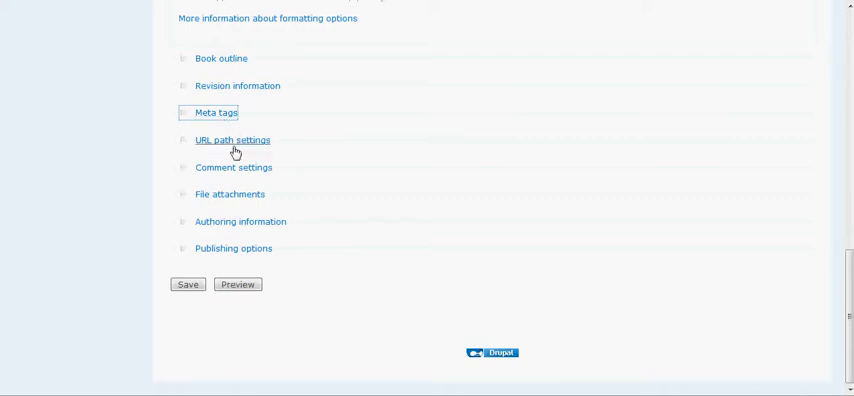
click(232, 140)
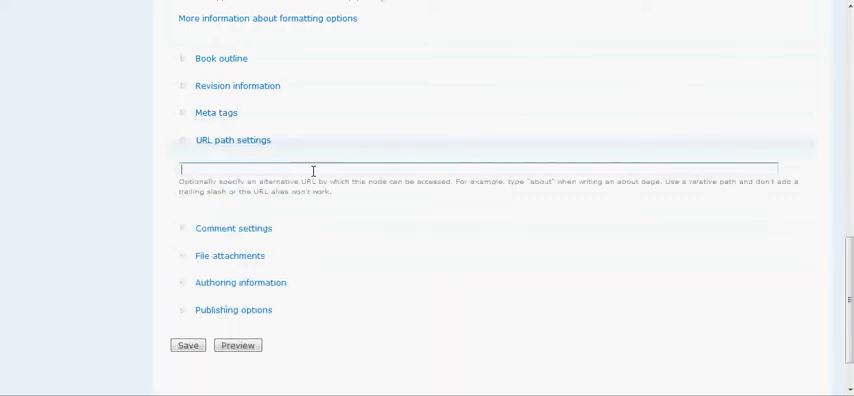
mouse_move(384, 160)
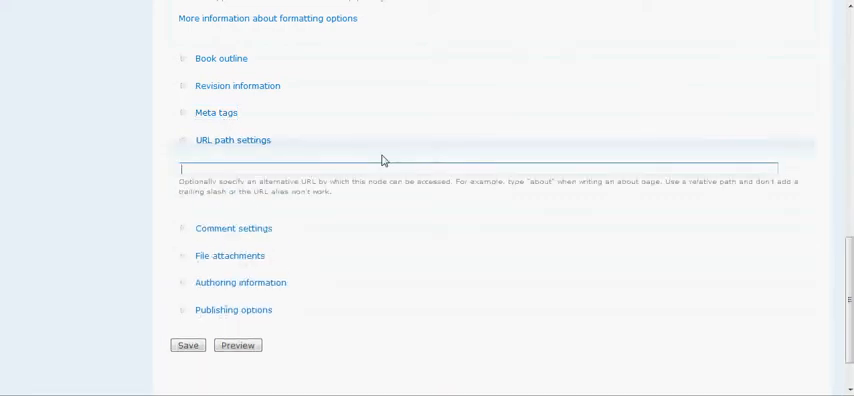
text(you-are-the)
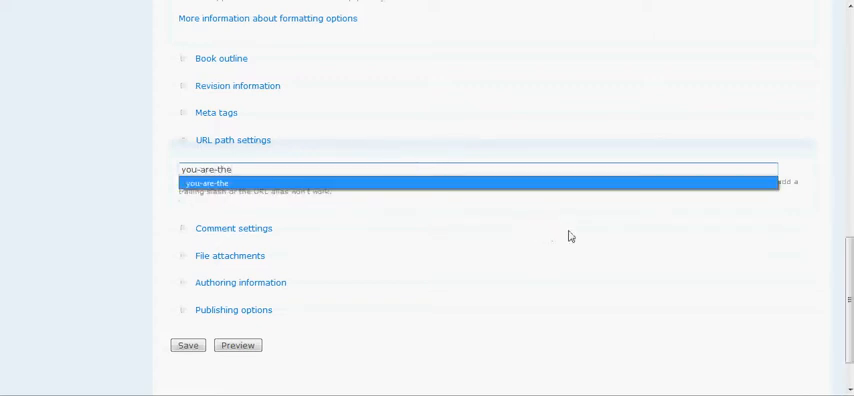
click(234, 228)
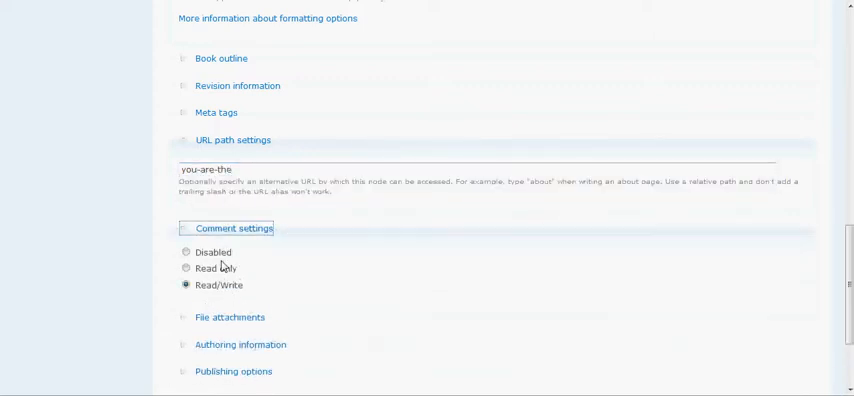
mouse_move(604, 296)
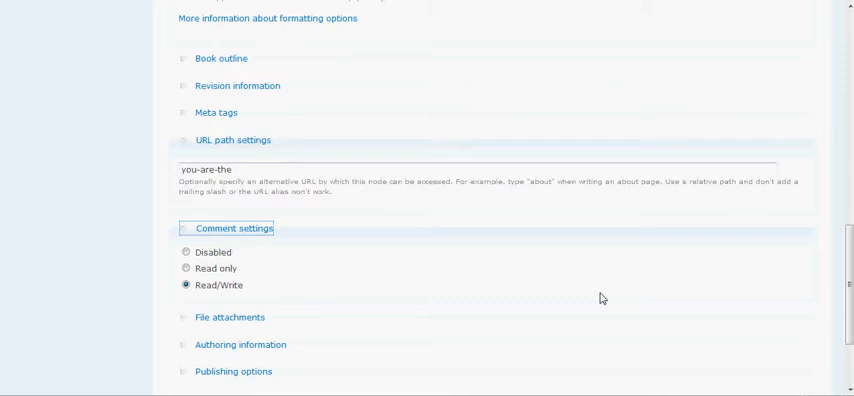
scroll(down, 3)
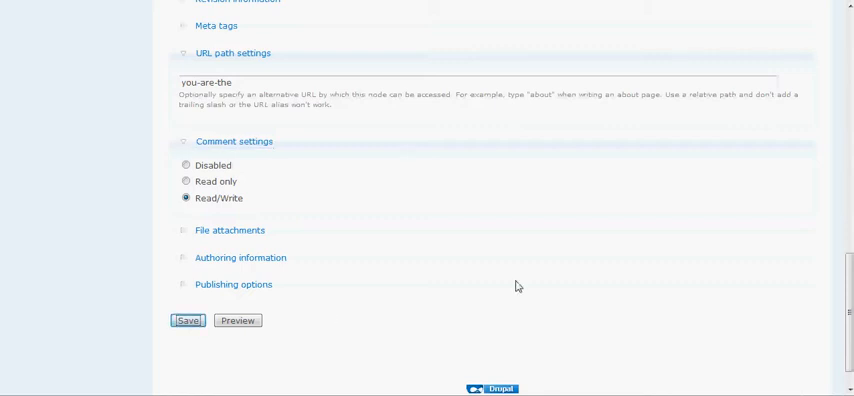
mouse_move(656, 144)
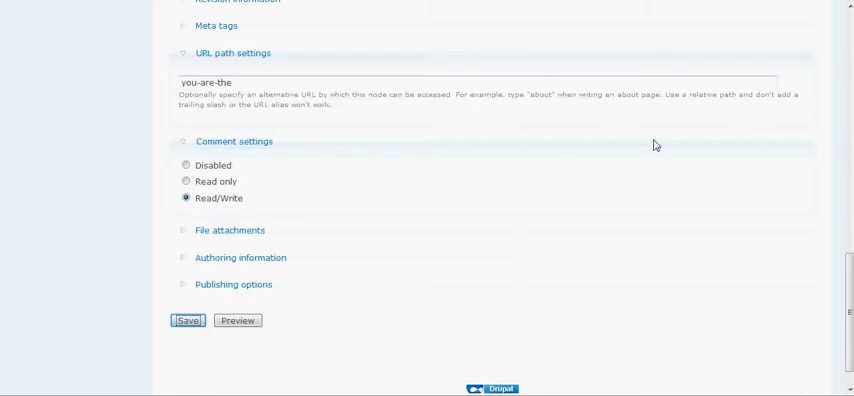
- Save the blog entry and view the created "You are the" page
click(188, 320)
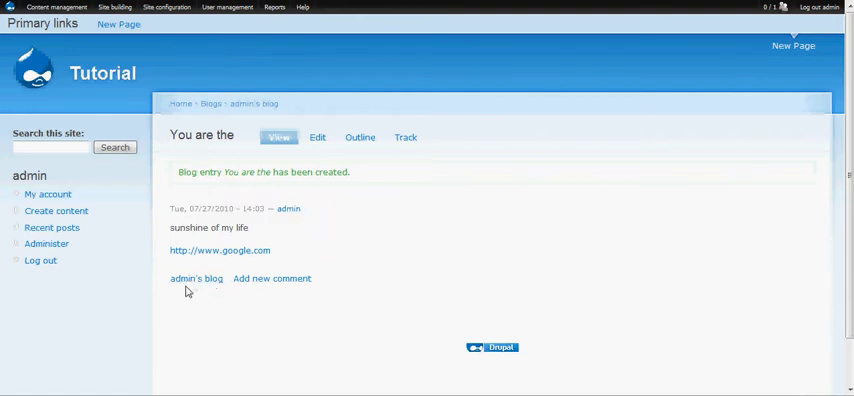
mouse_move(196, 280)
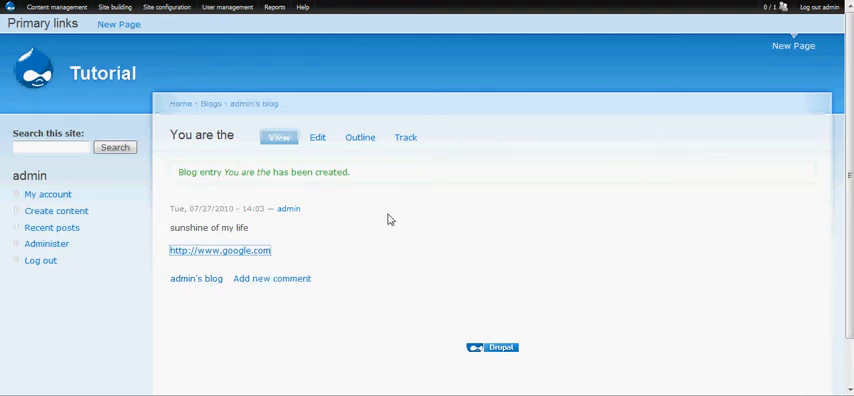
click(220, 250)
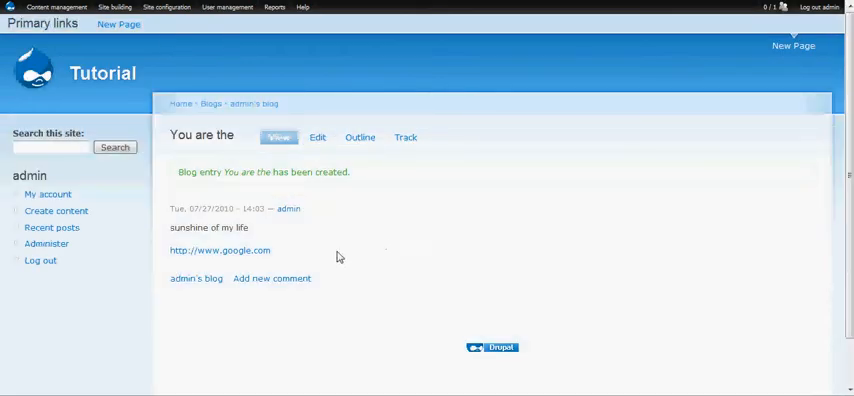
mouse_move(250, 264)
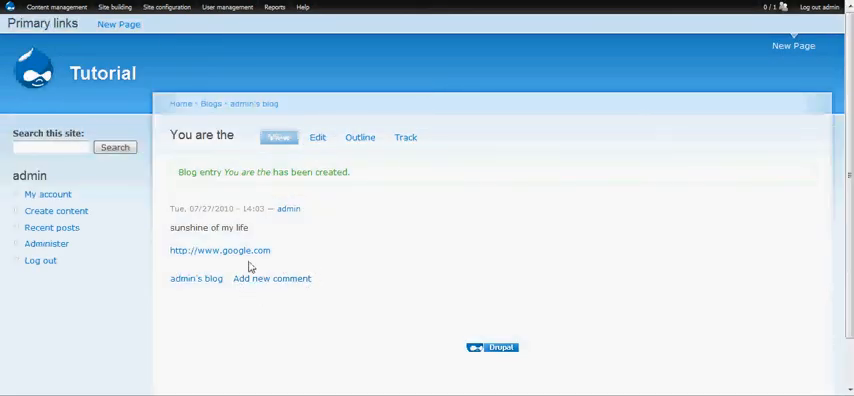
mouse_move(292, 278)
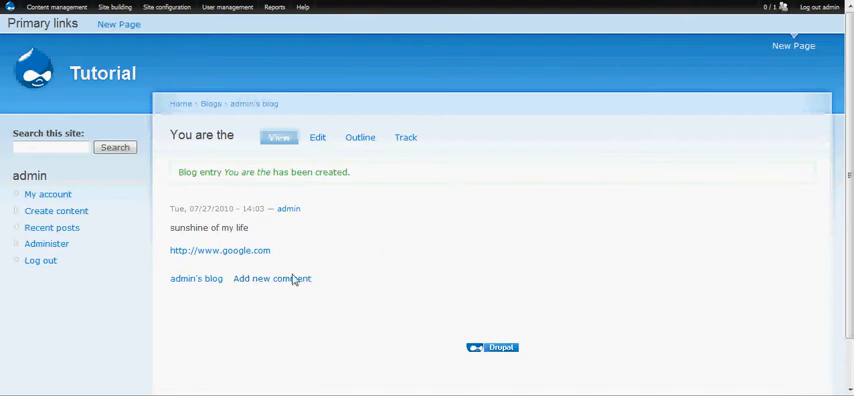
mouse_move(236, 304)
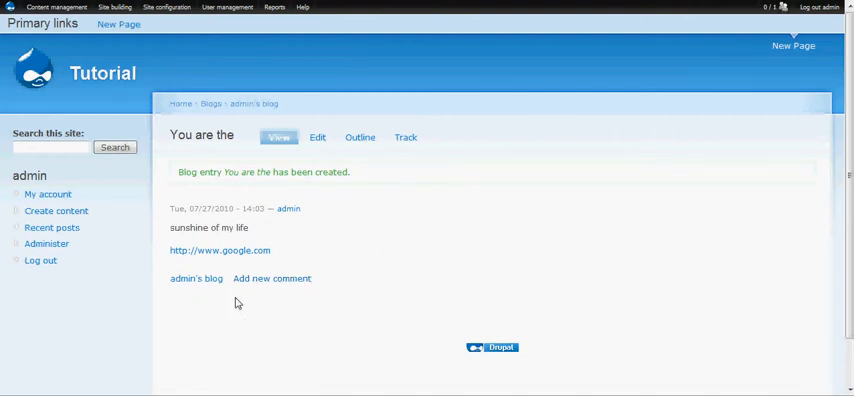
mouse_move(256, 204)
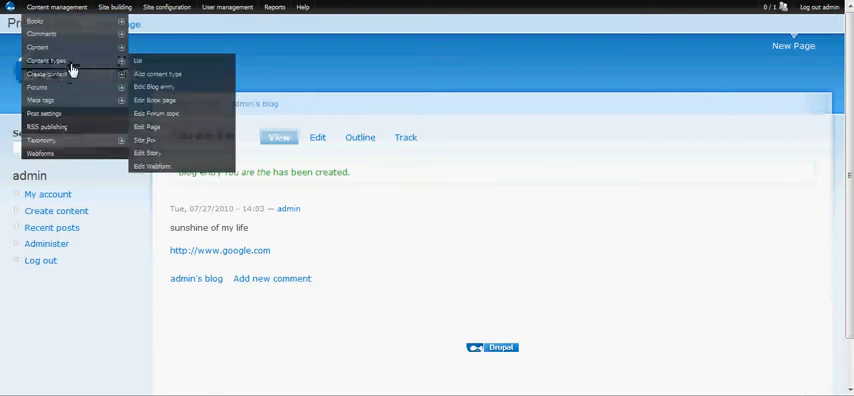
mouse_move(178, 92)
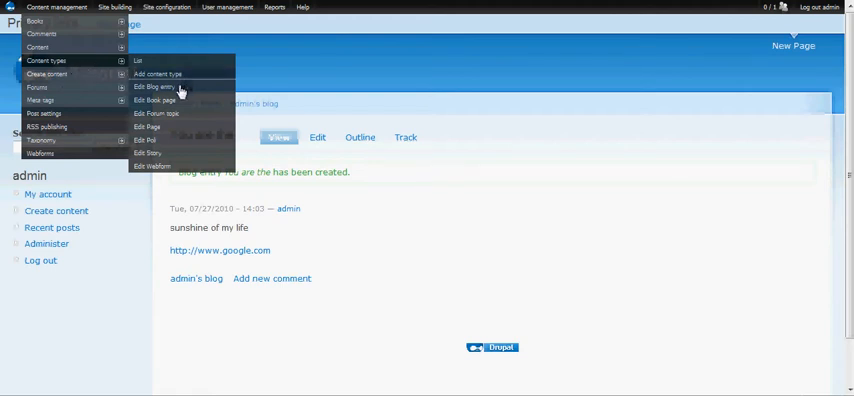
- In Blog entry comment settings, make Preview comment Optional and Location below post
click(152, 88)
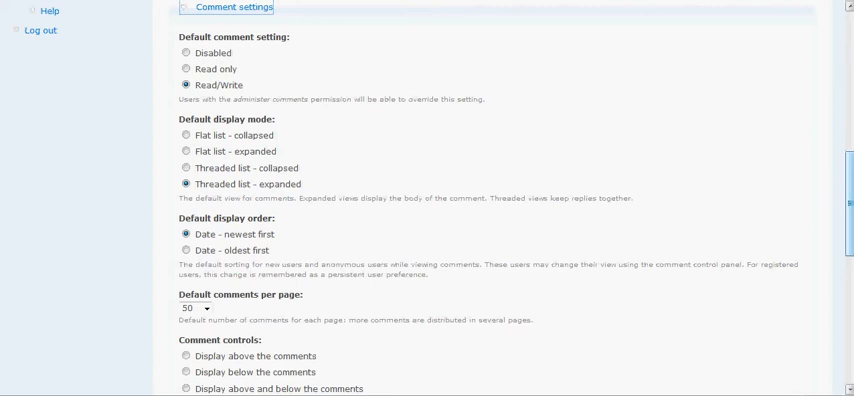
scroll(down, 3)
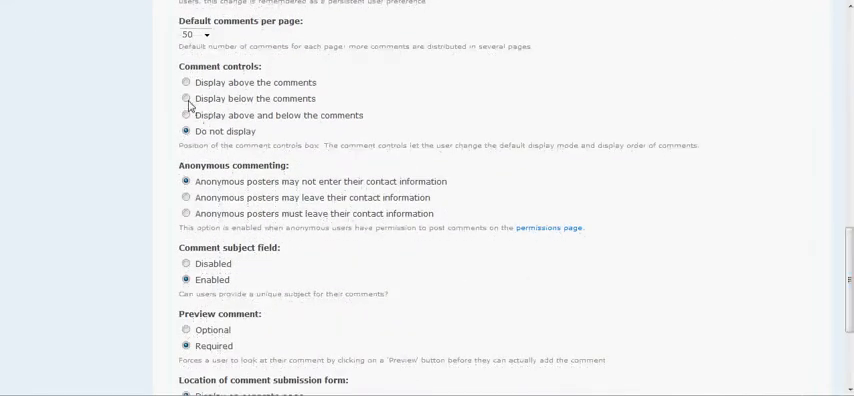
scroll(down, 3)
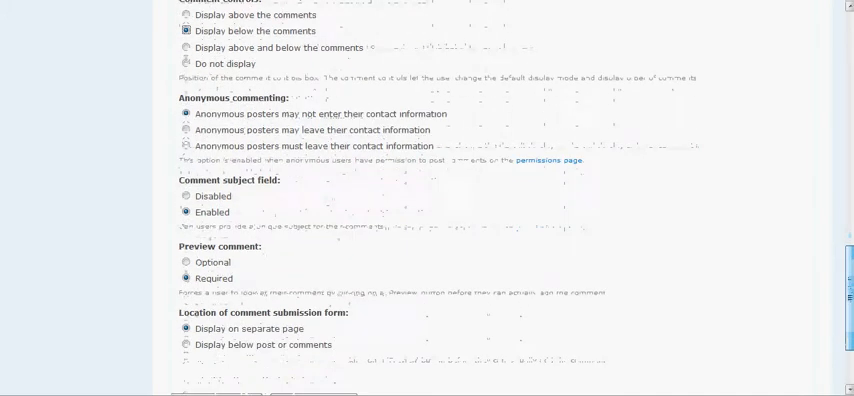
scroll(down, 3)
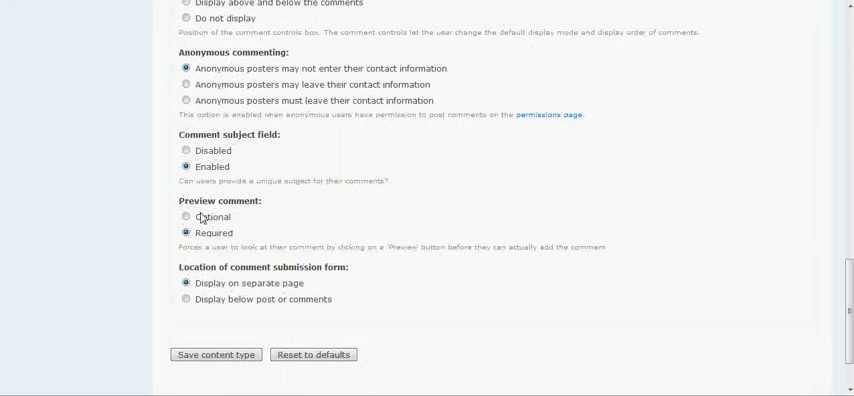
click(186, 216)
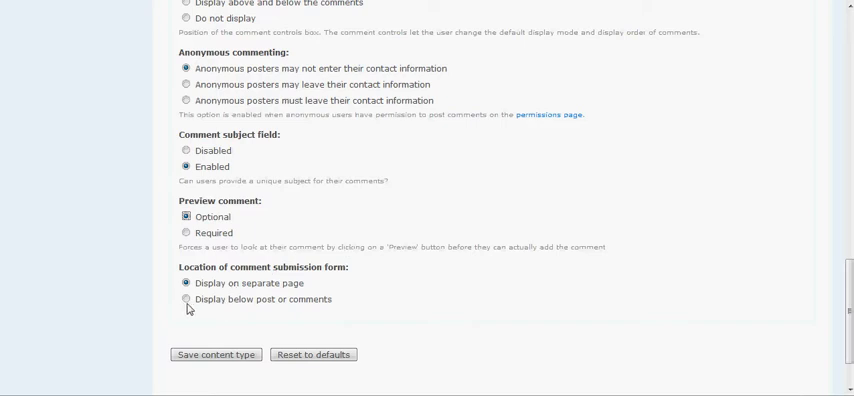
click(184, 300)
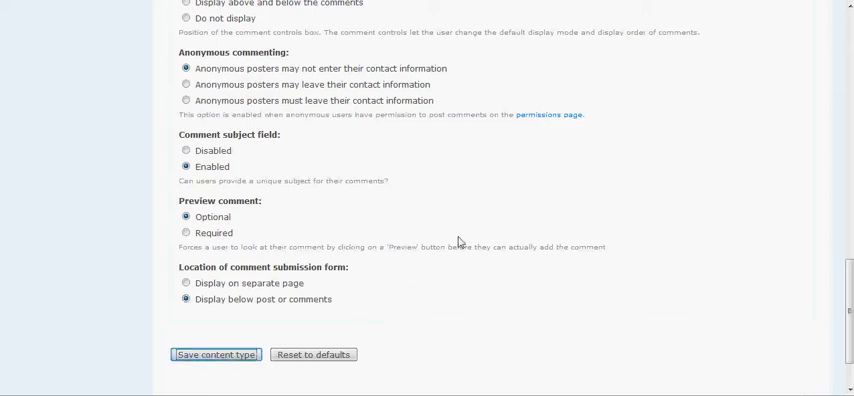
mouse_move(460, 240)
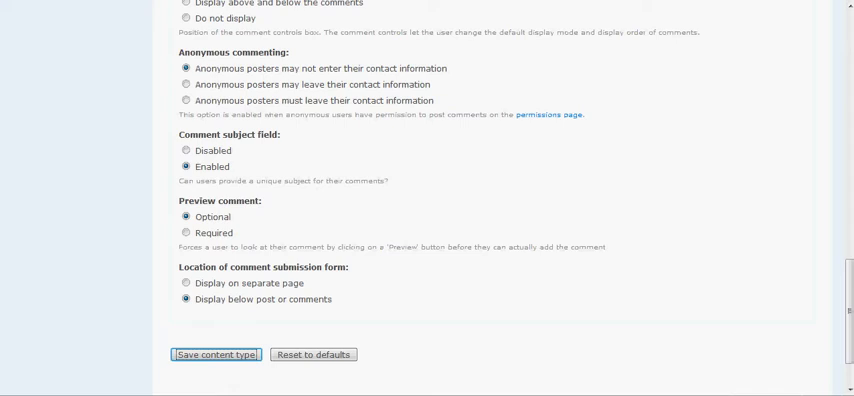
- Save the Blog entry content type and review the updated Content types list
click(214, 354)
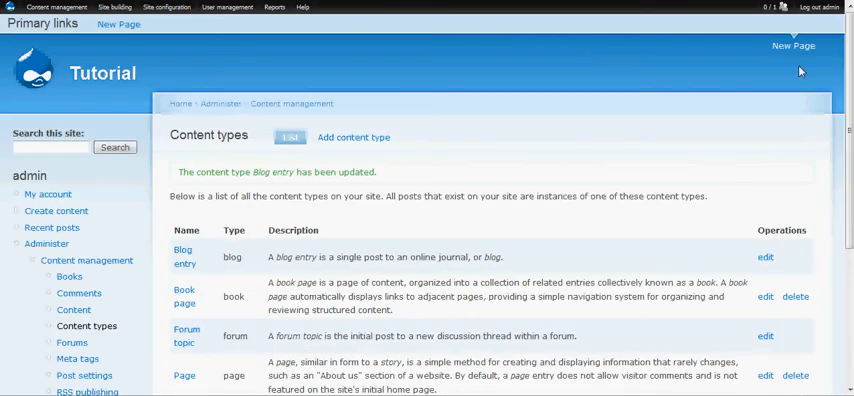
scroll(down, 3)
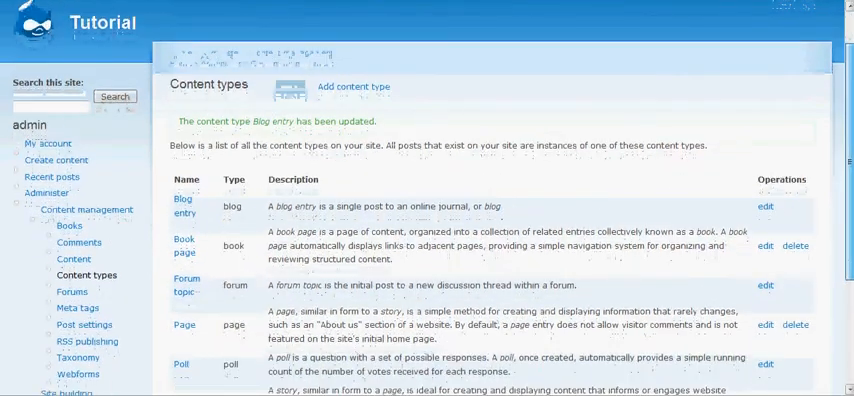
scroll(down, 3)
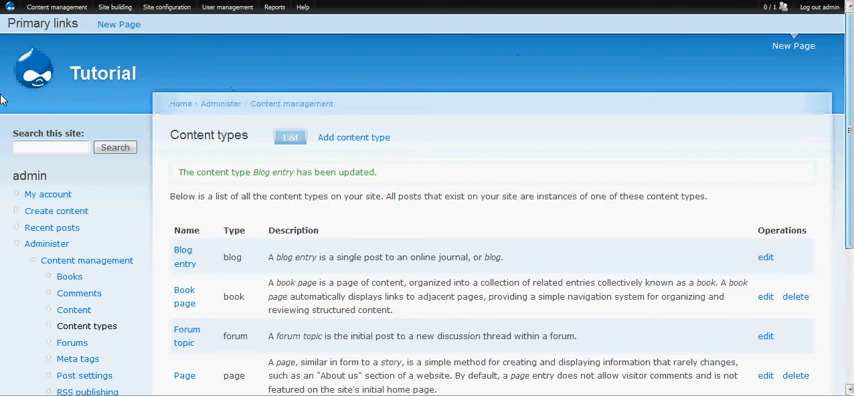
mouse_move(156, 104)
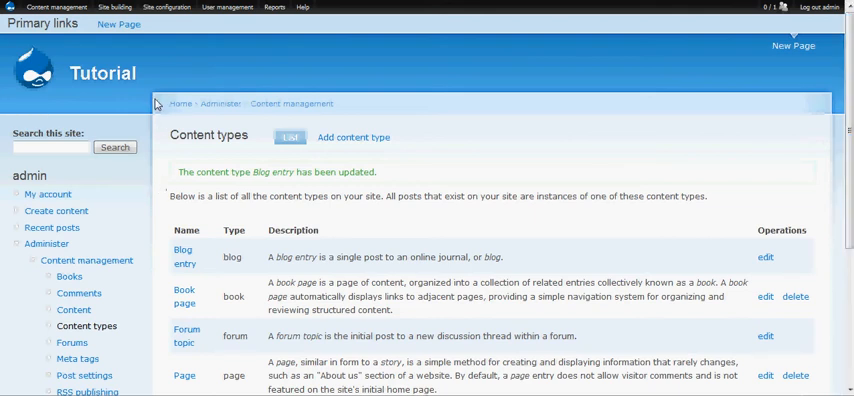
mouse_move(138, 40)
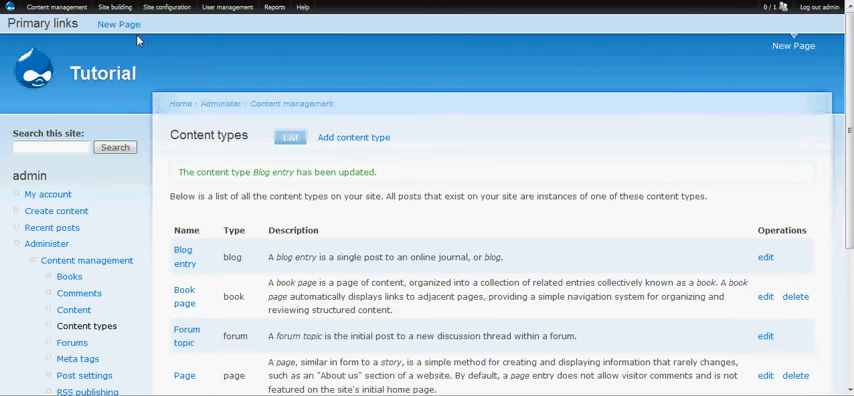
mouse_move(4, 210)
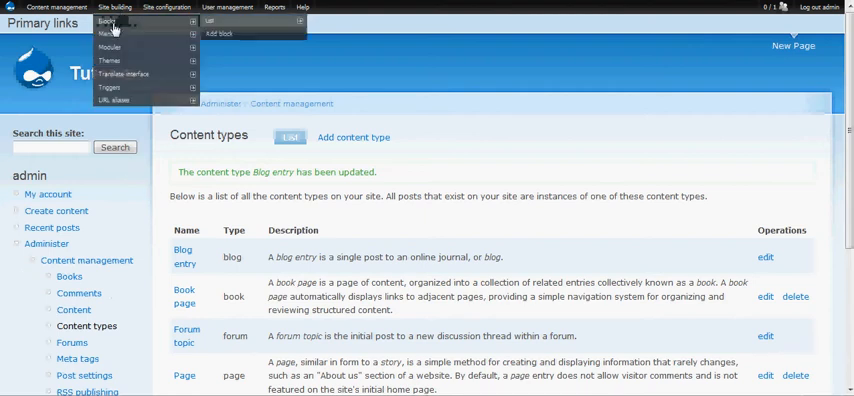
- Move the Recent blog posts block to the Left sidebar region and save the blocks
click(108, 22)
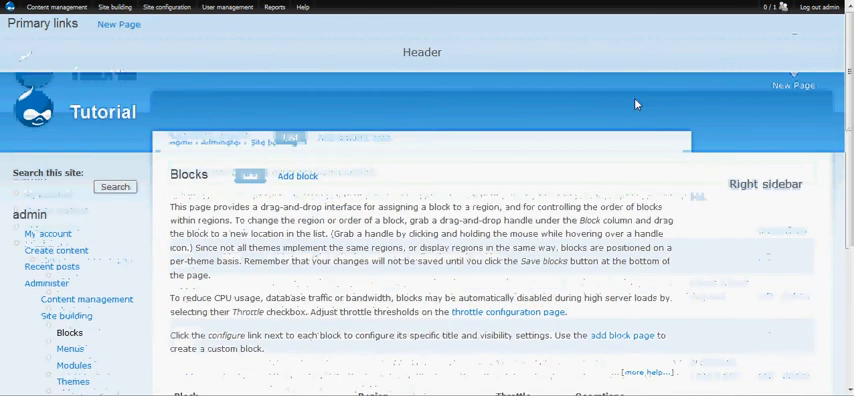
scroll(down, 3)
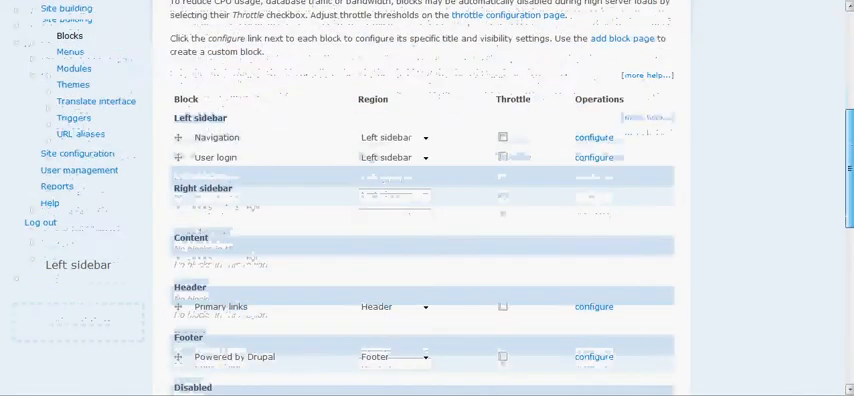
scroll(down, 3)
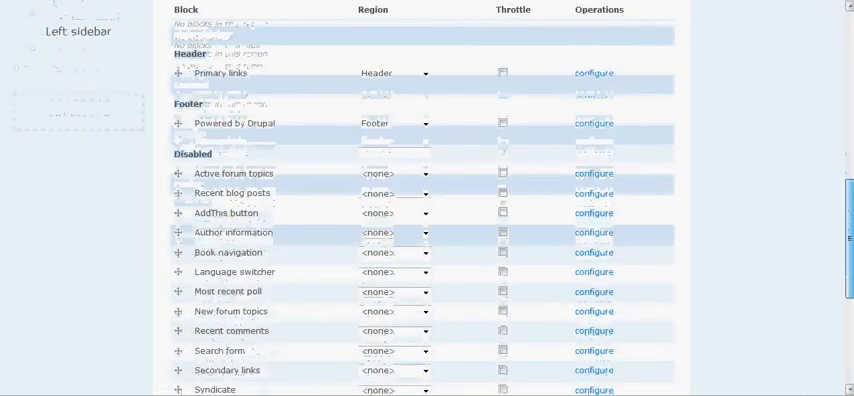
scroll(down, 3)
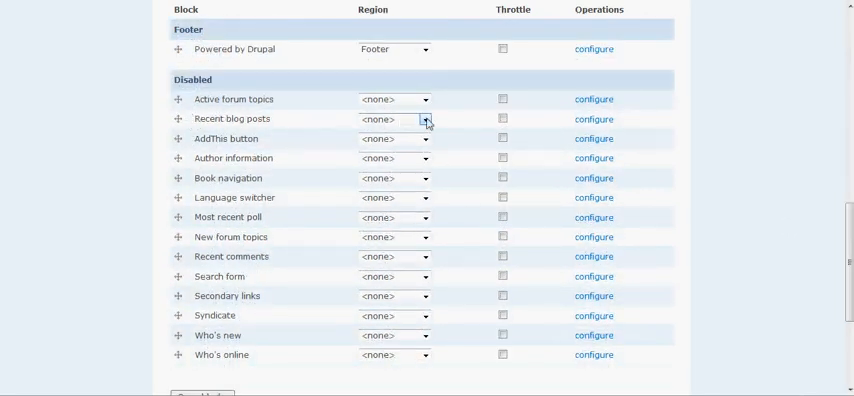
click(424, 120)
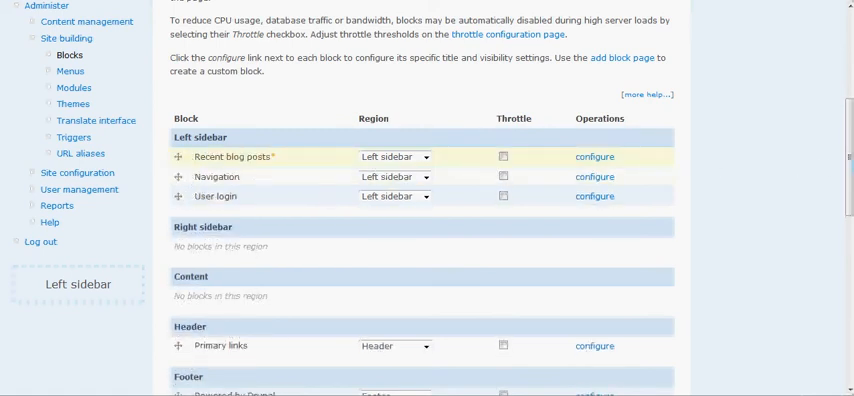
scroll(down, 3)
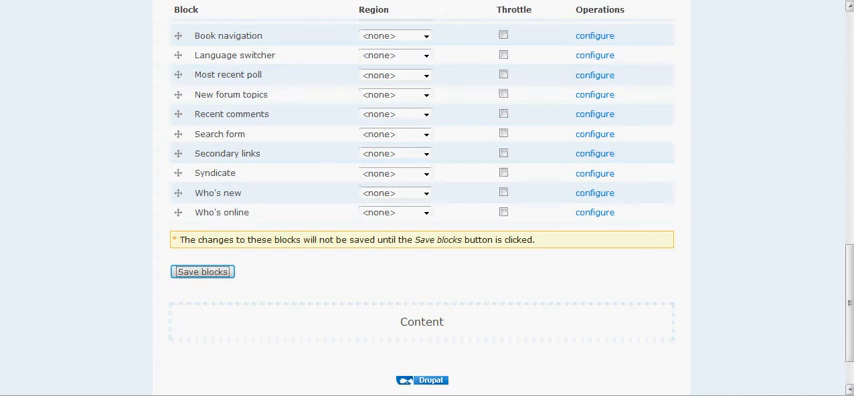
click(202, 272)
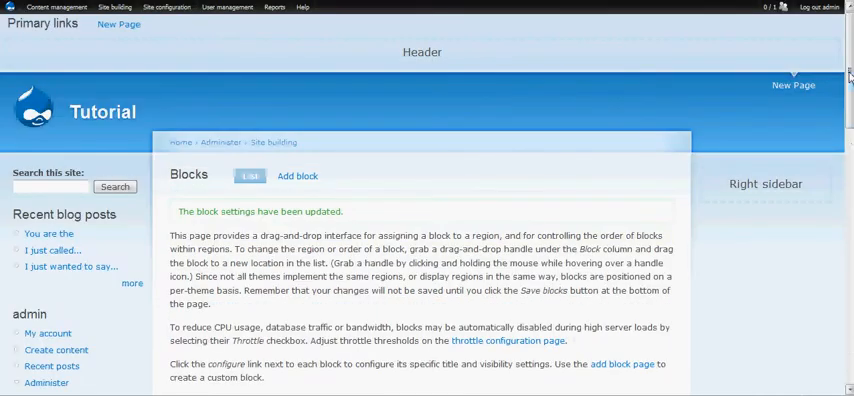
scroll(down, 3)
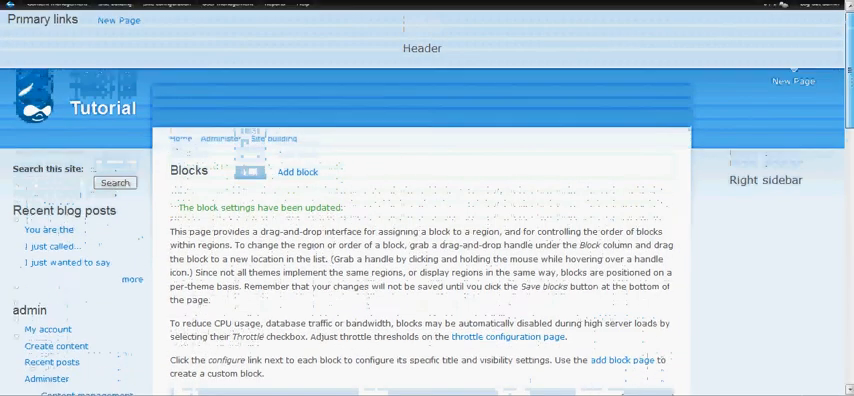
scroll(down, 3)
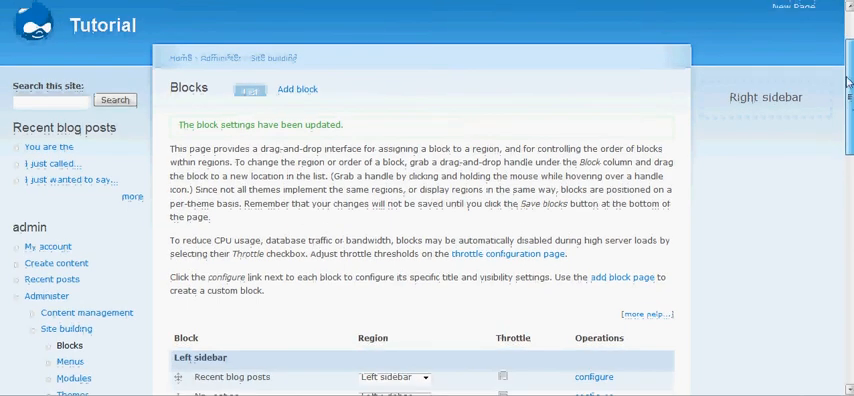
scroll(up, 3)
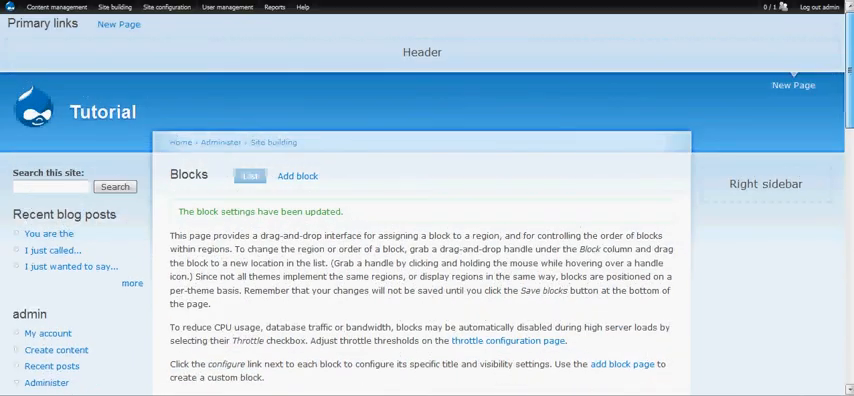
scroll(down, 3)
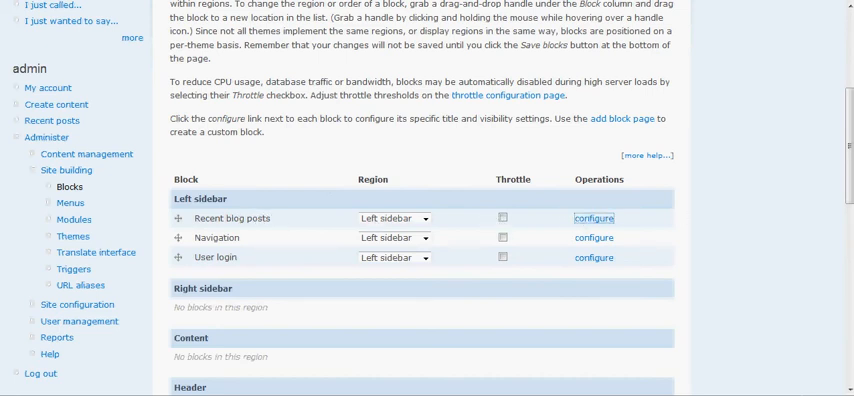
- Configure the Recent blog posts block with the title "Wacky Blog" and save it
click(594, 218)
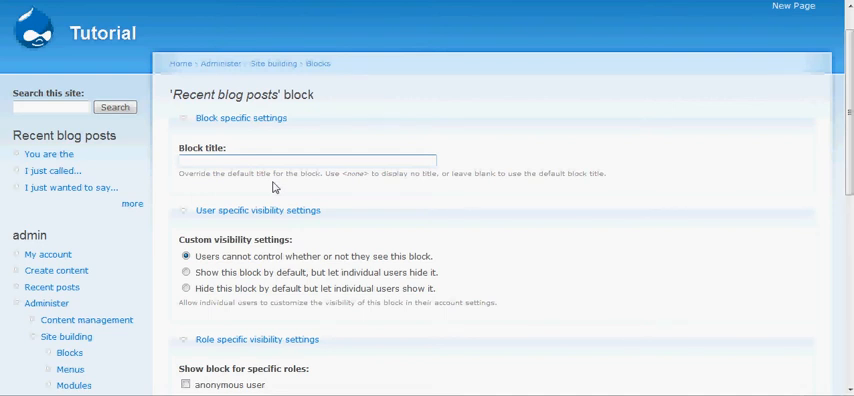
text(Wacky Blo)
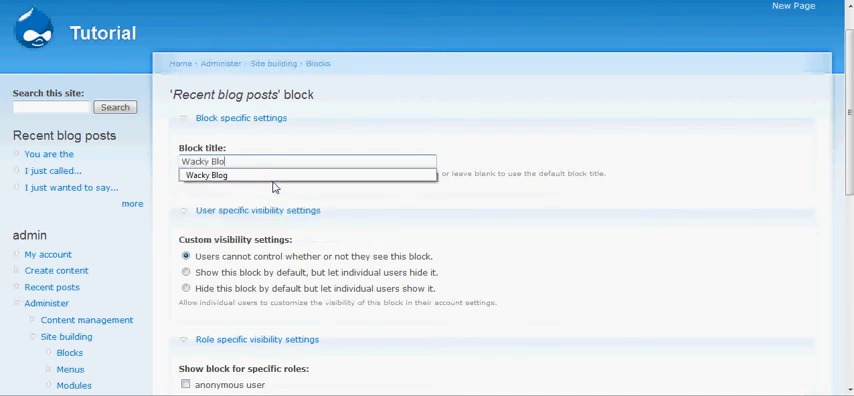
scroll(down, 3)
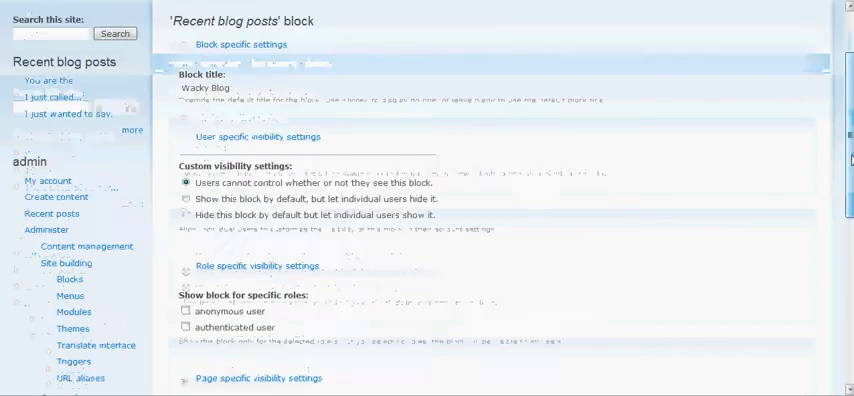
scroll(down, 3)
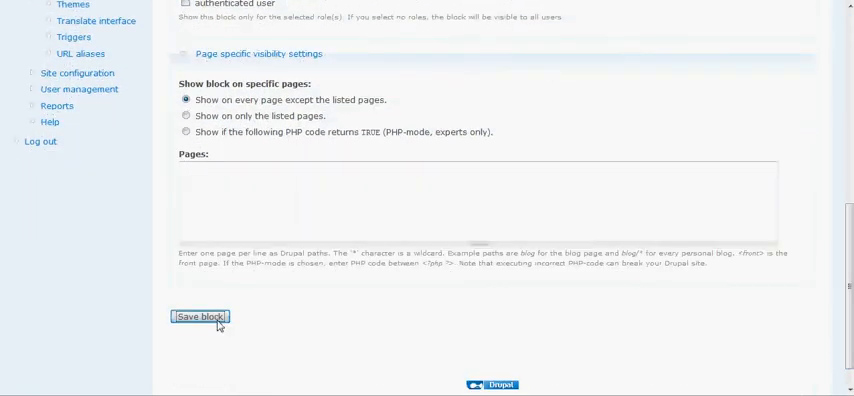
click(200, 316)
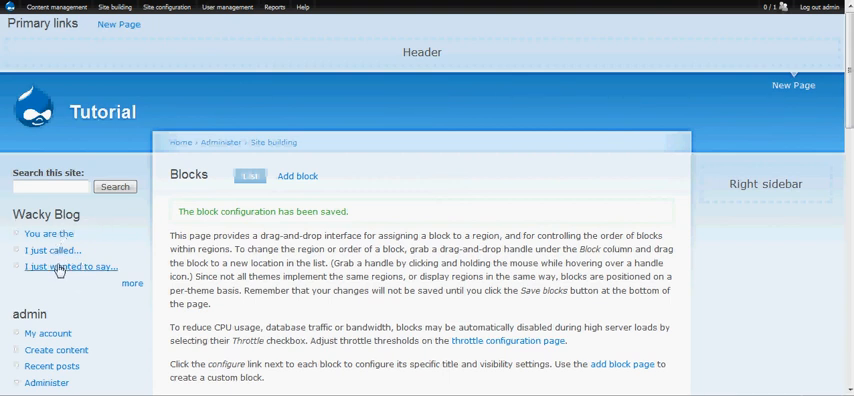
mouse_move(48, 232)
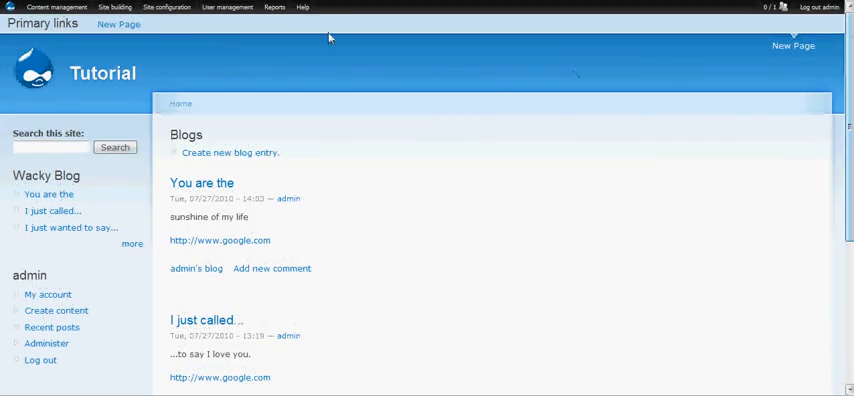
- Grant anonymous users the post comments permission, then view the New Page comment form
click(226, 8)
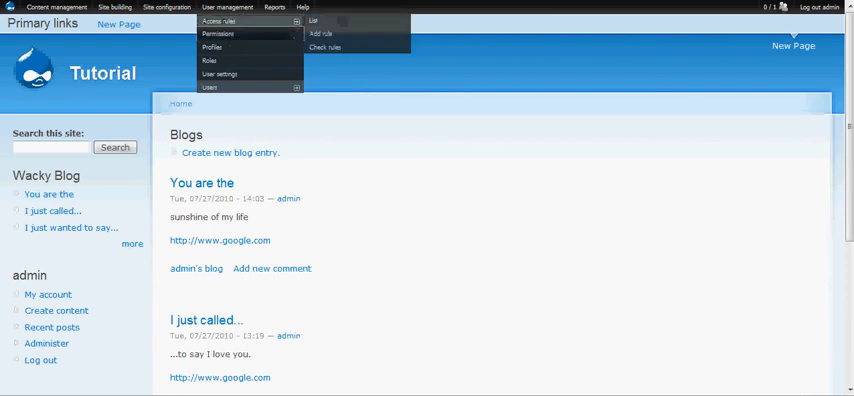
click(216, 34)
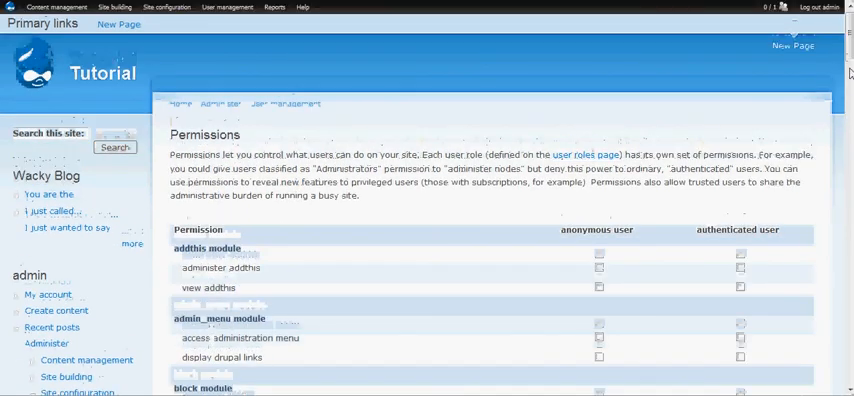
scroll(down, 3)
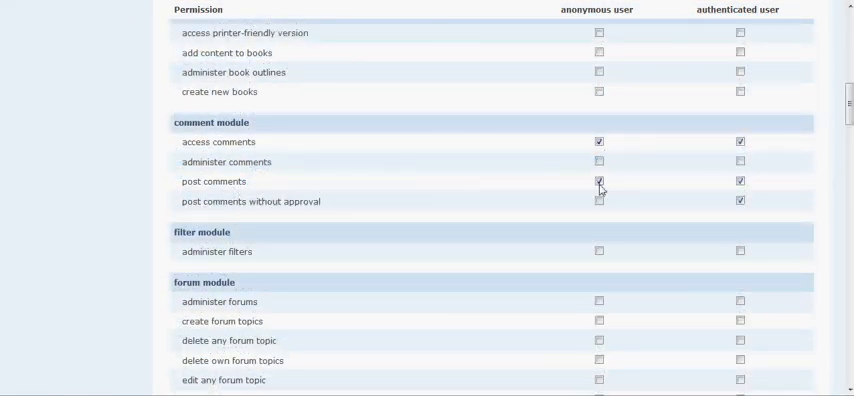
click(600, 180)
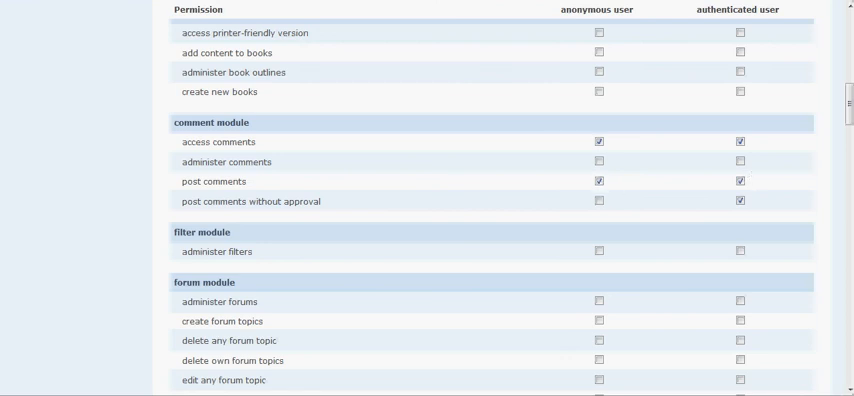
scroll(up, 3)
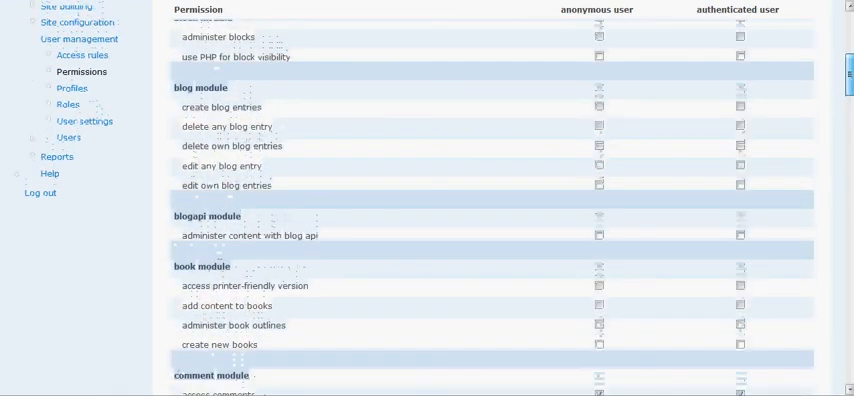
scroll(up, 3)
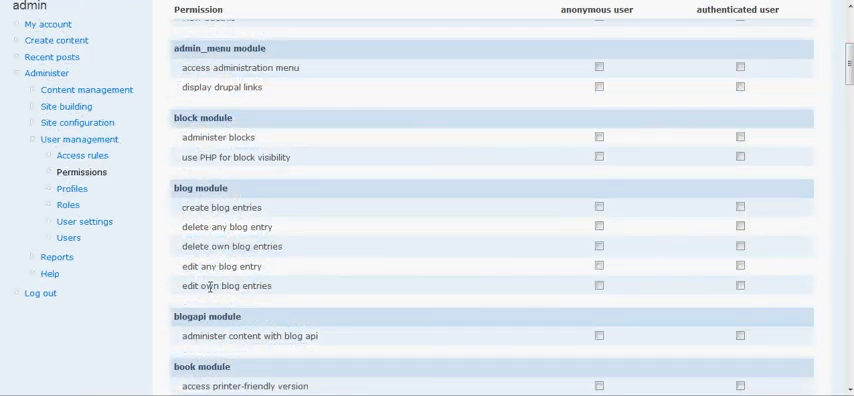
mouse_move(420, 244)
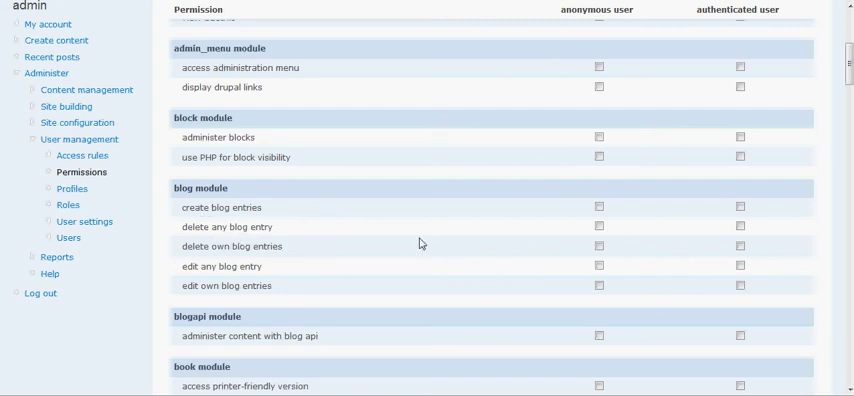
mouse_move(420, 244)
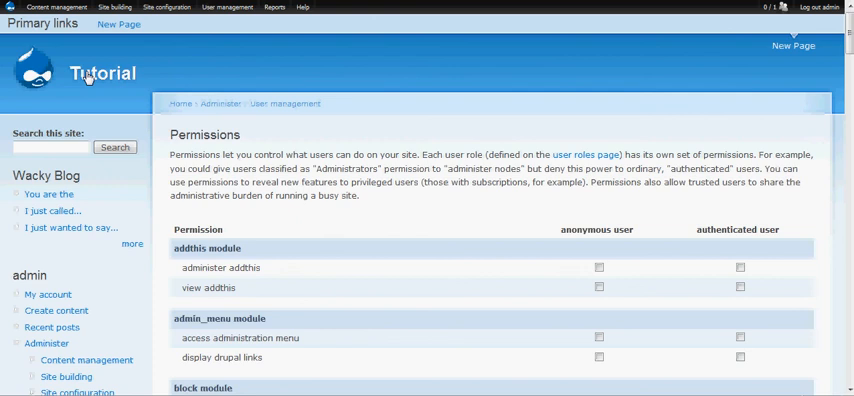
click(118, 24)
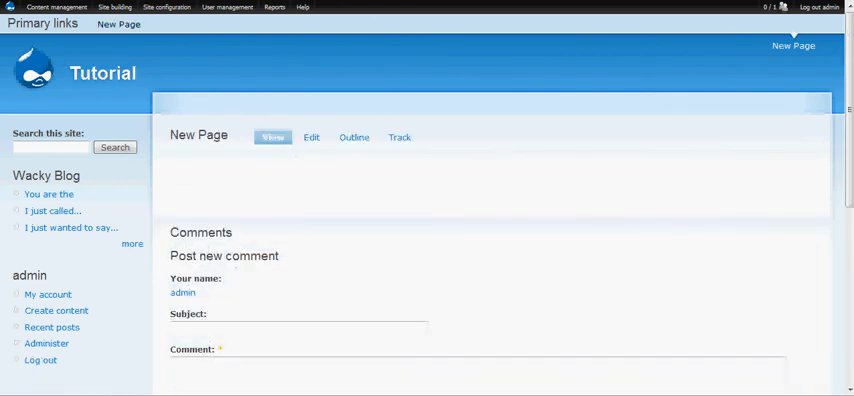